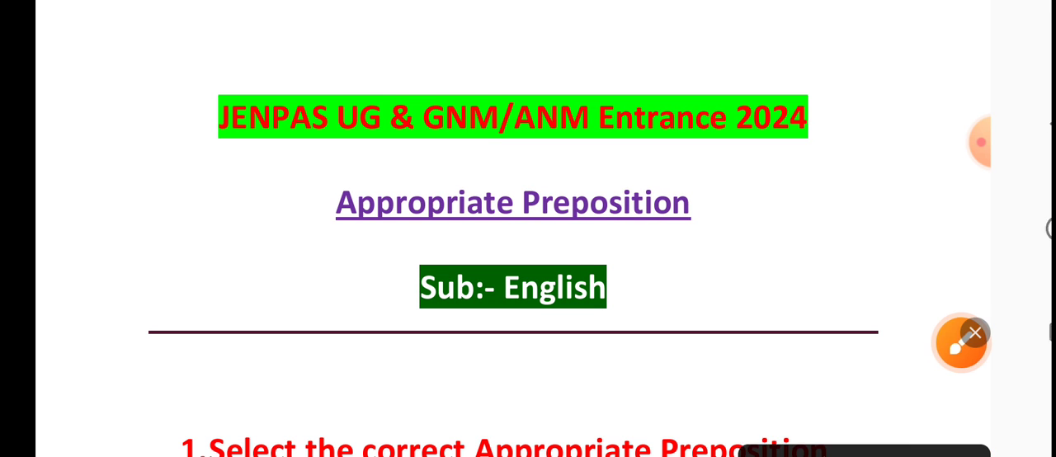
Open the brush and give question 1 a tick, underline, brace and circled '100%'.
click(959, 342)
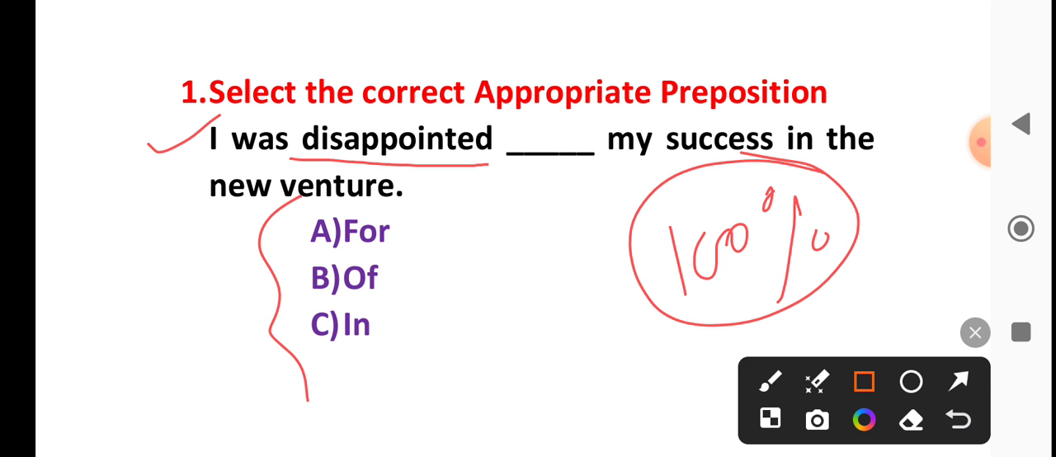
drag(289, 252, 328, 281)
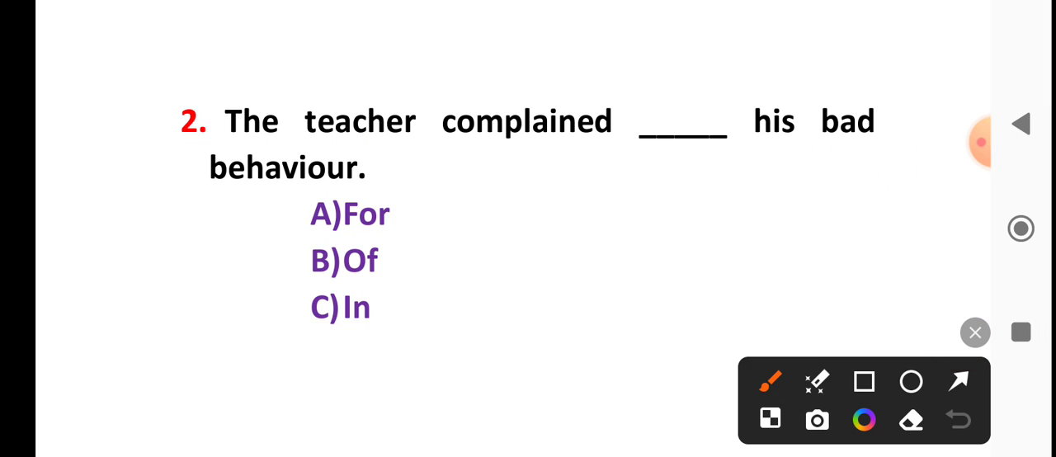
Draw a pen annotation over question 2 before moving on to question 3.
drag(152, 152, 203, 123)
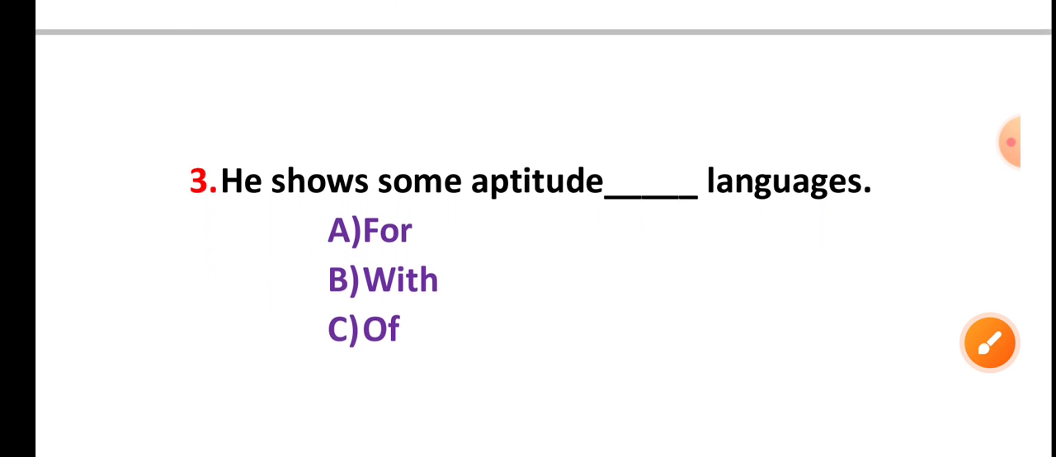
Open the brush to underline 'shows' and circle 'aptitude' in question 3.
click(989, 343)
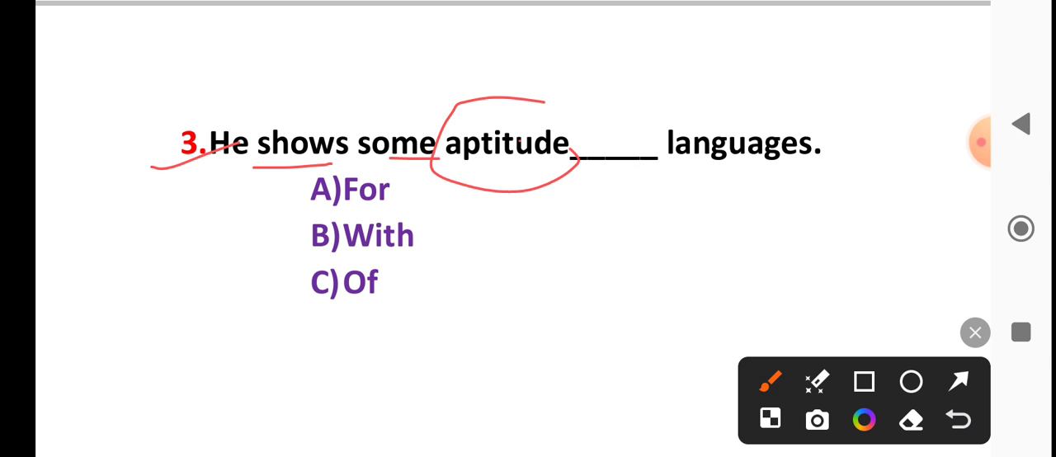
click(864, 381)
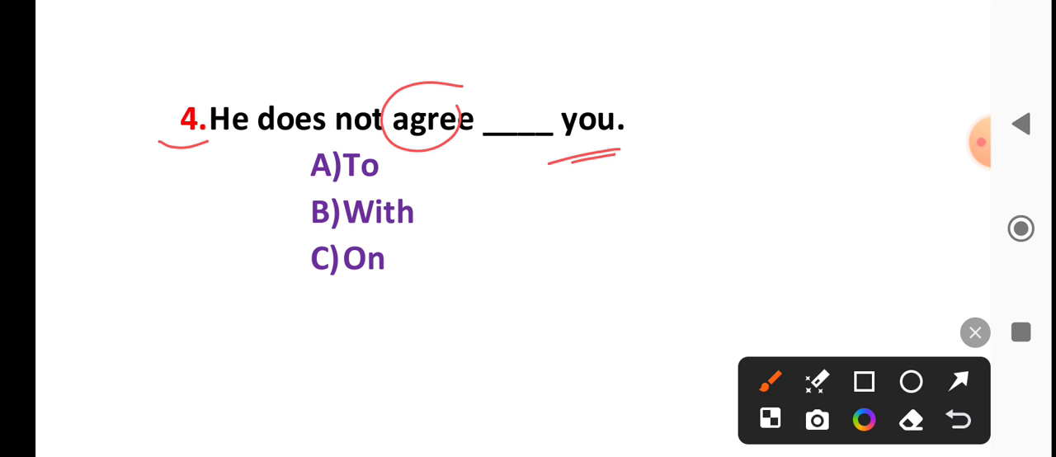
Circle 'agree', write 'with' and 'person', and box option 'B) With'.
click(864, 382)
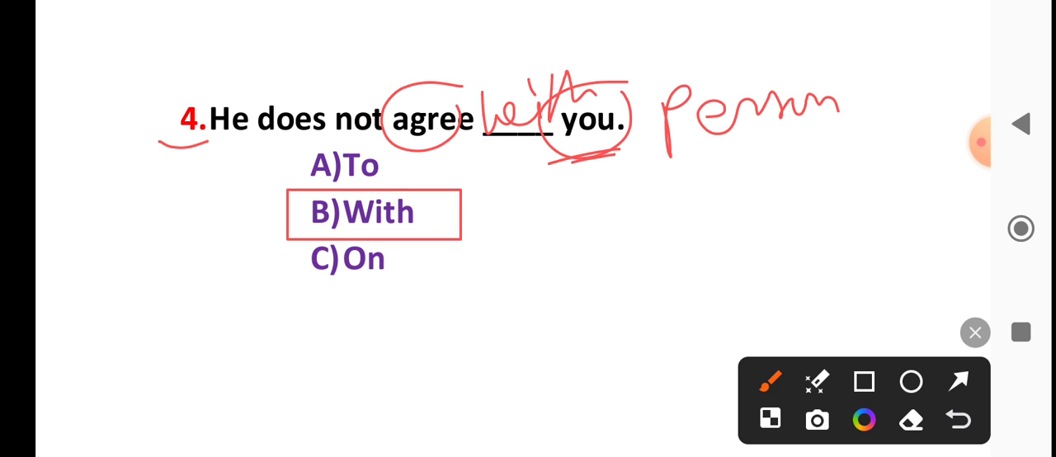
drag(458, 136, 527, 254)
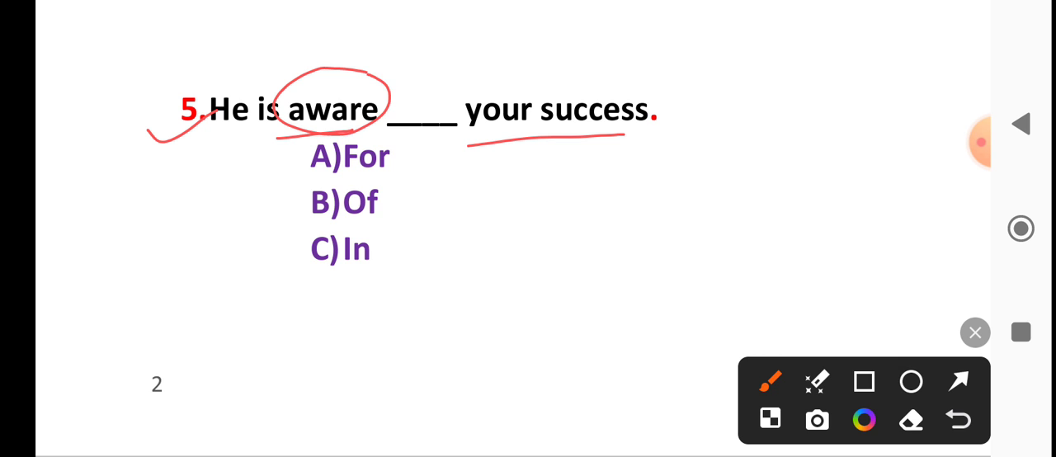
Circle 'aware', underline 'your success', and circle 'adapt' in question 6.
click(864, 381)
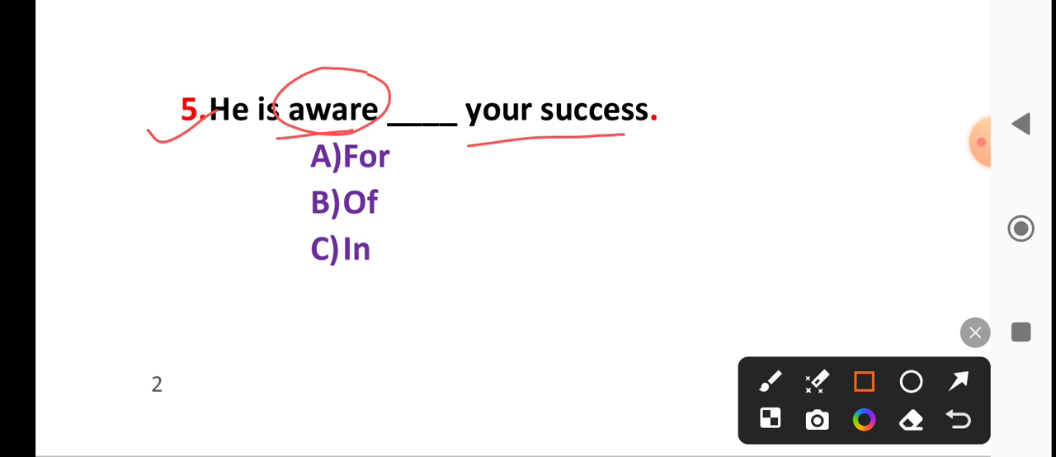
drag(280, 177, 404, 229)
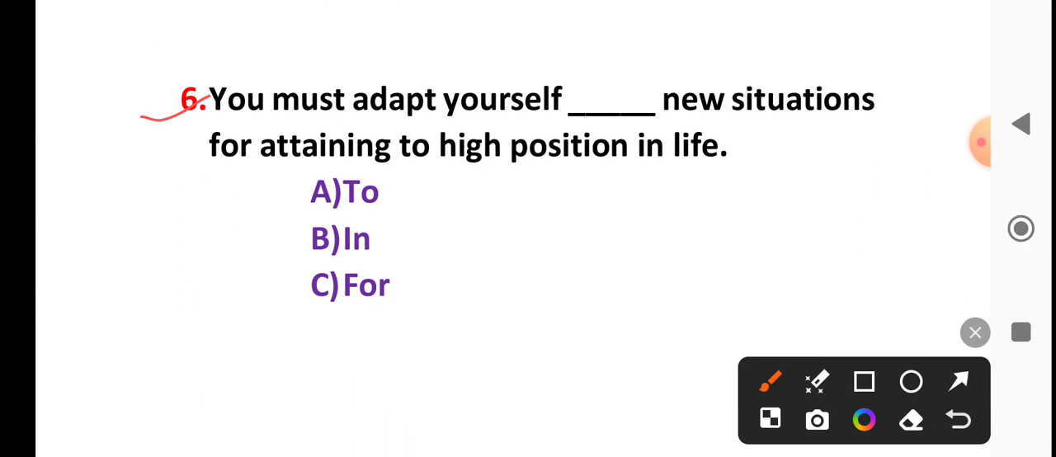
drag(544, 126, 627, 125)
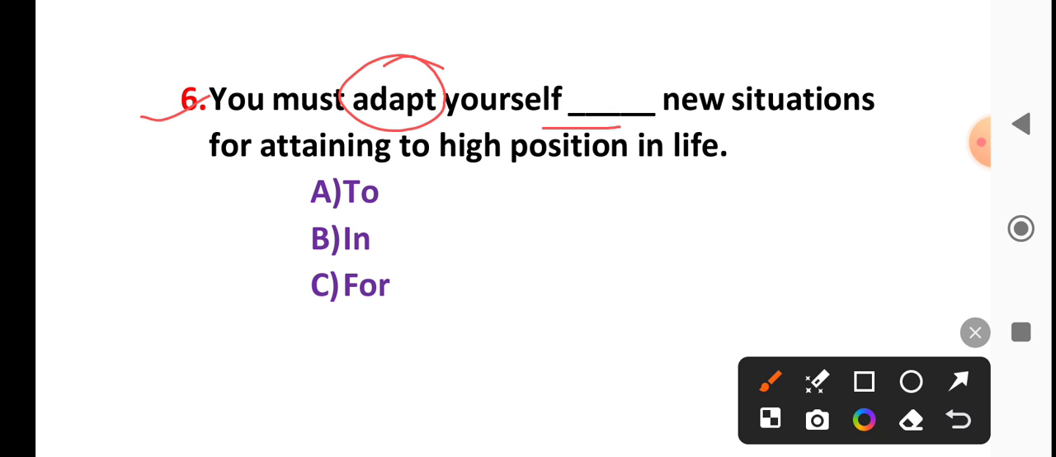
Box 'A) To' as question 6's answer and return to freehand drawing.
click(863, 382)
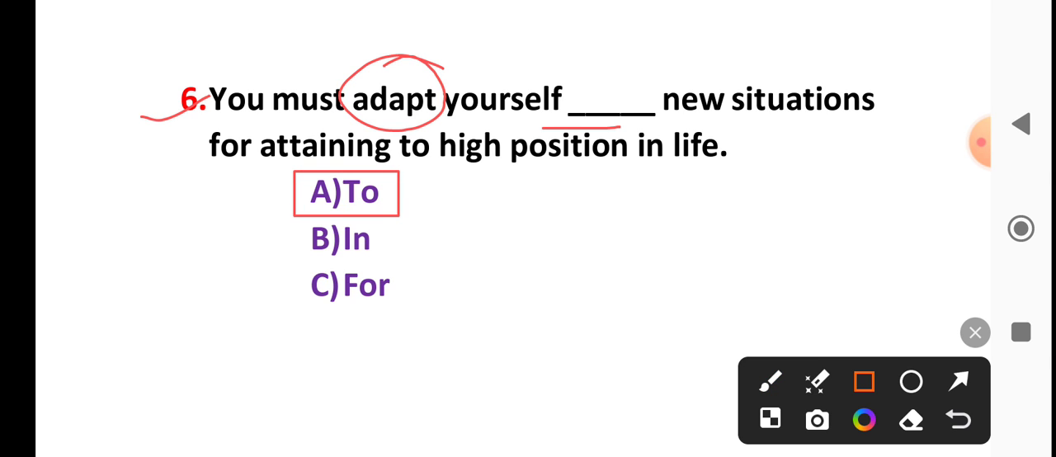
click(769, 381)
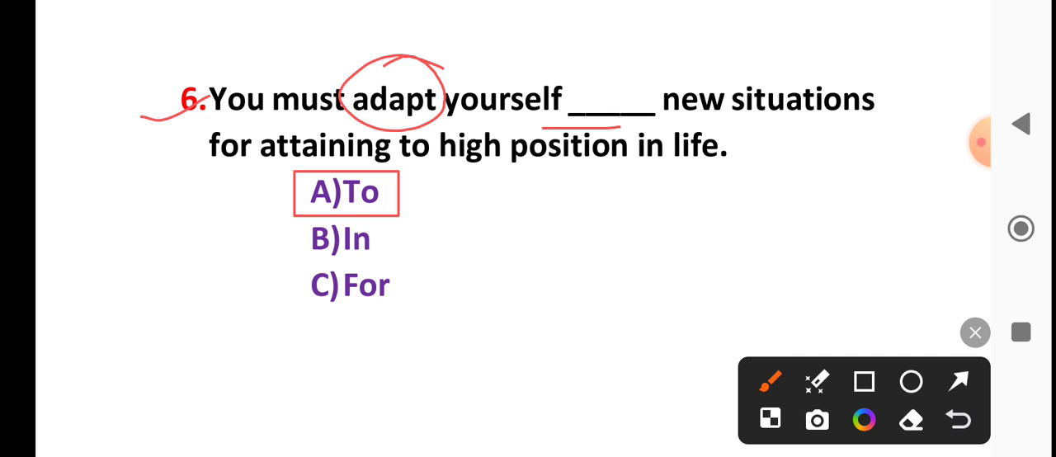
click(1020, 123)
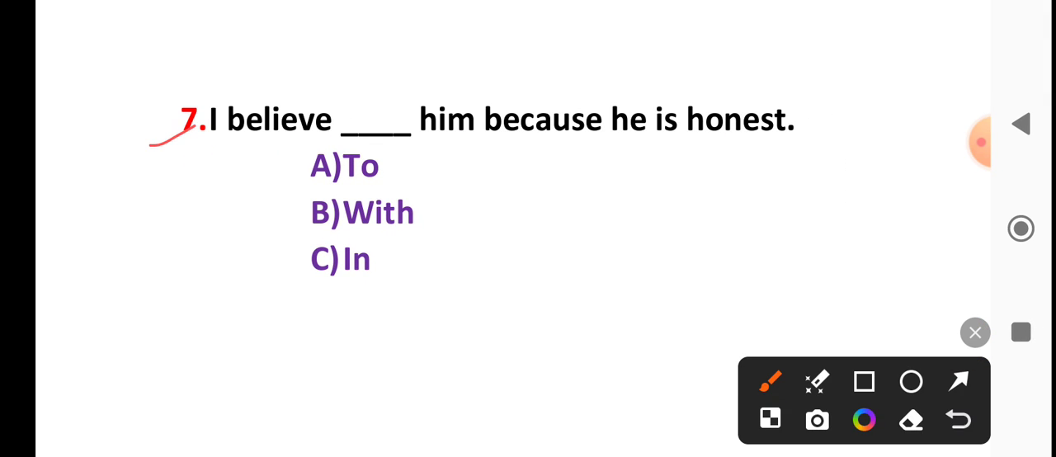
Circle 'believe' and 'access', box 'B) To', and scroll to question 9.
drag(237, 156, 303, 151)
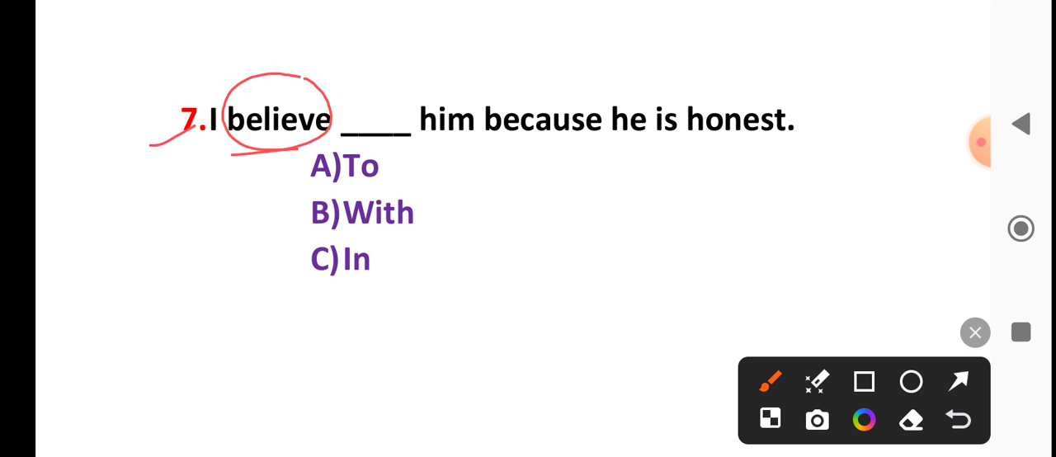
click(863, 381)
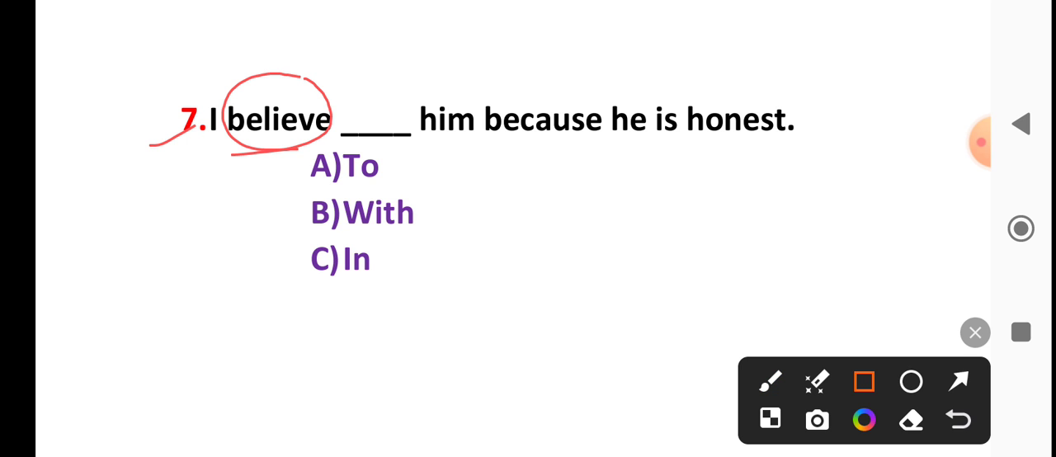
drag(279, 222, 447, 289)
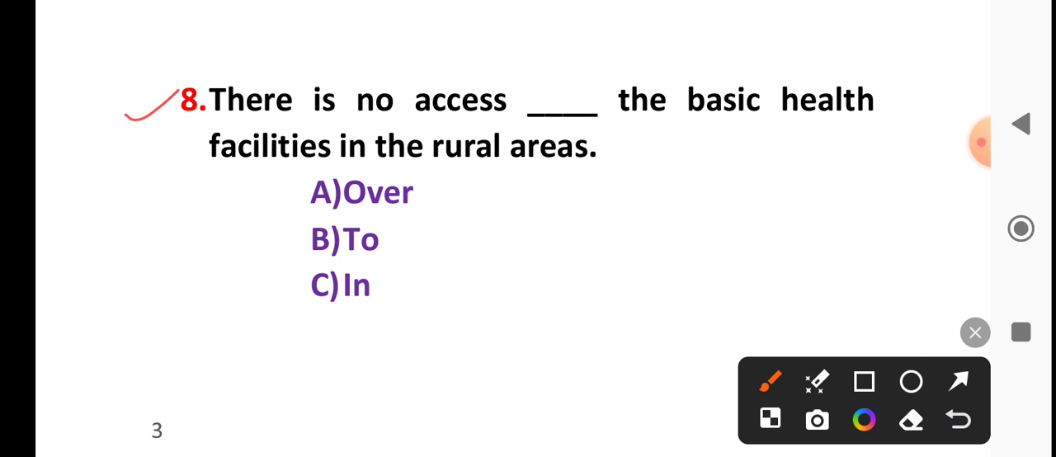
drag(395, 124, 502, 124)
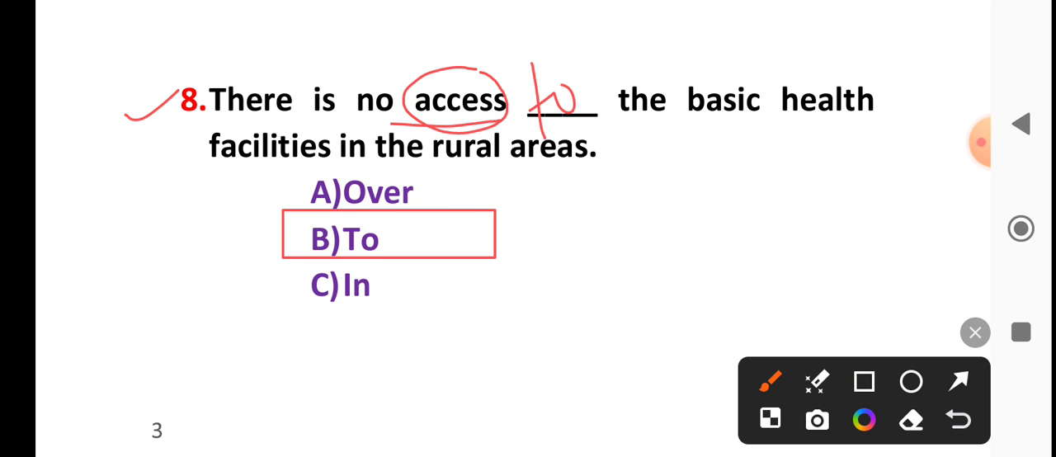
scroll(down, 3)
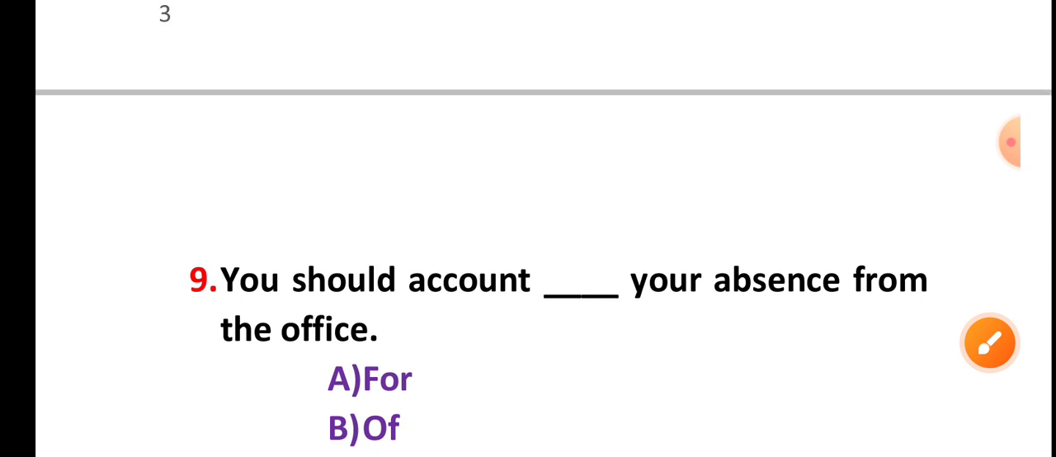
Open the brush and underline 'account' and 'your absence' in question 9.
click(989, 343)
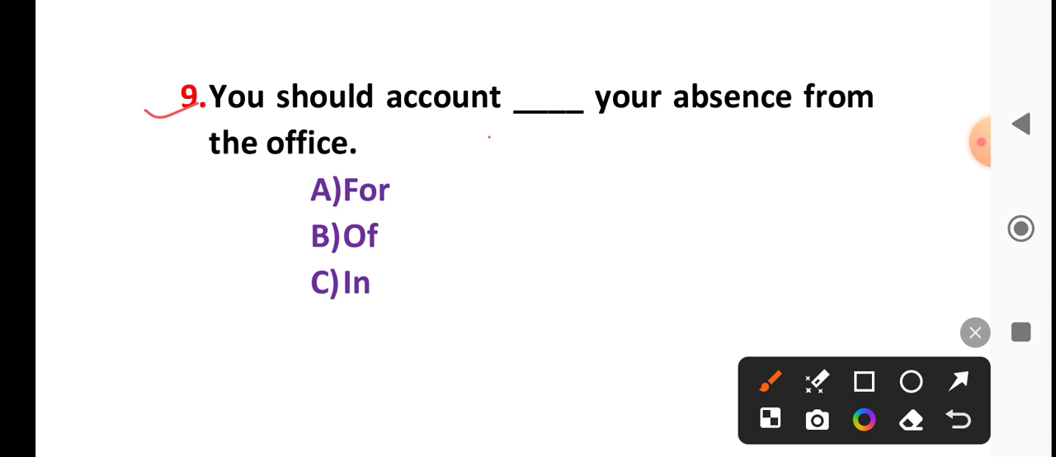
drag(375, 123, 483, 124)
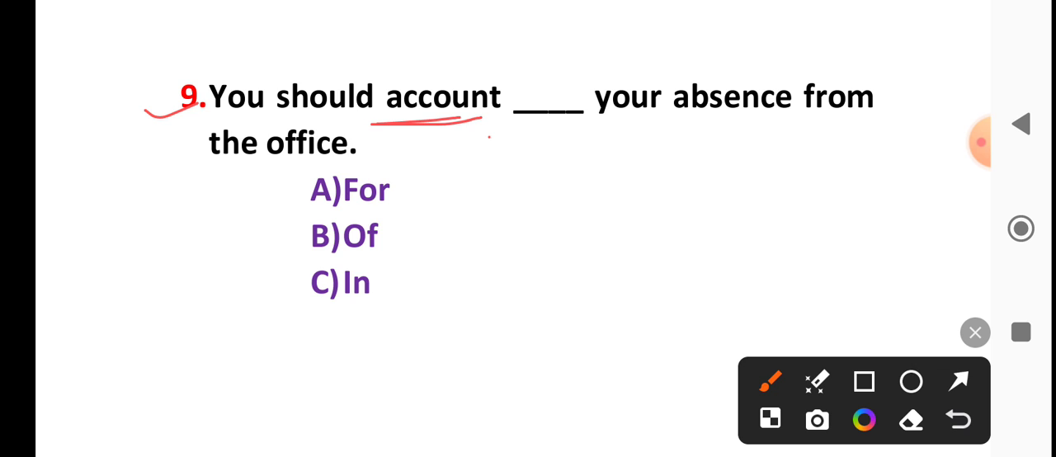
drag(656, 128, 767, 119)
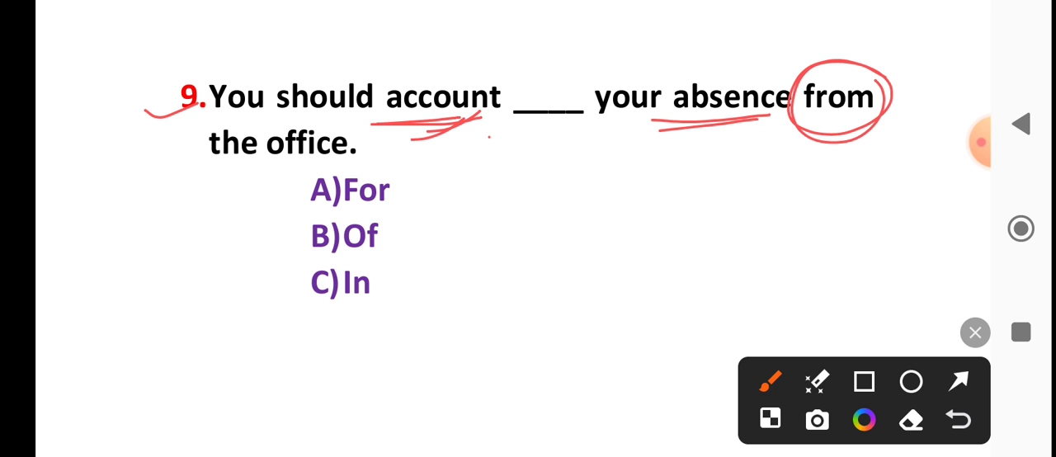
click(864, 381)
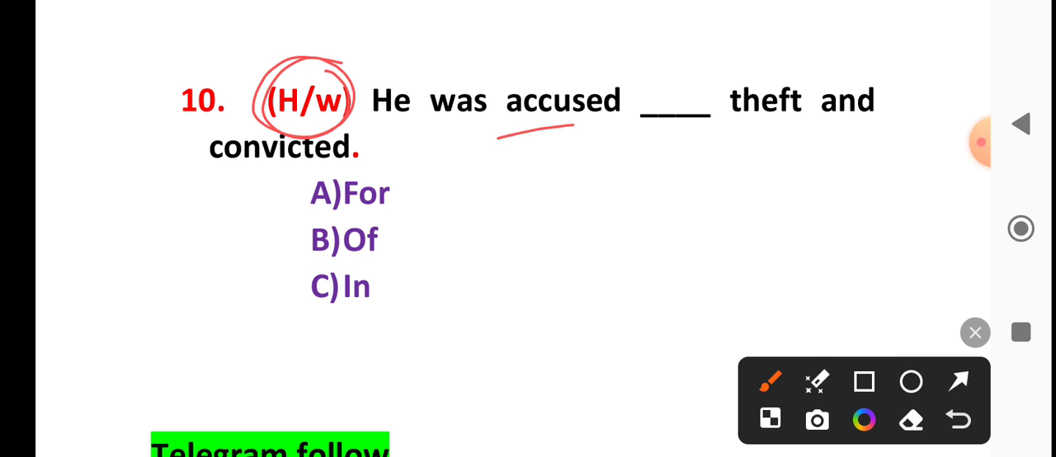
Thicken the 'accused' underline, brace options A–C, and circle 'Telegram follow'.
drag(280, 170, 264, 251)
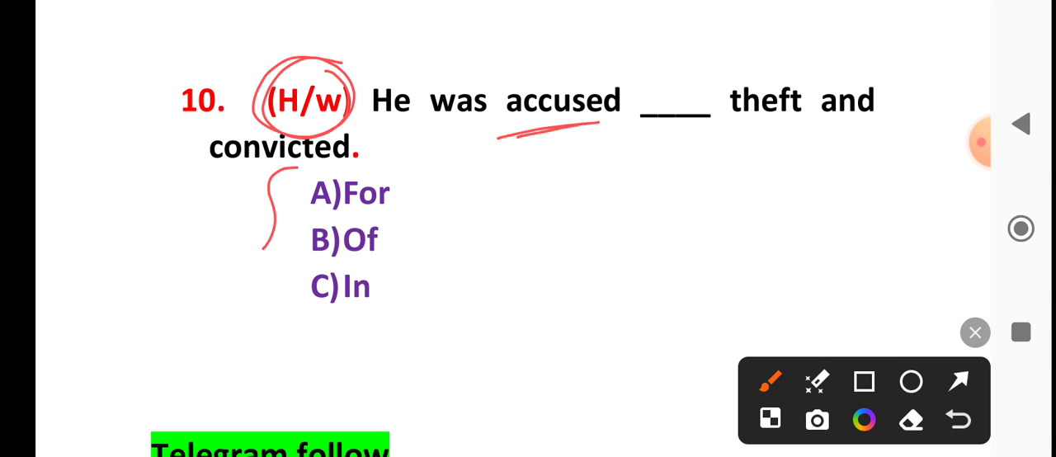
drag(280, 165, 284, 325)
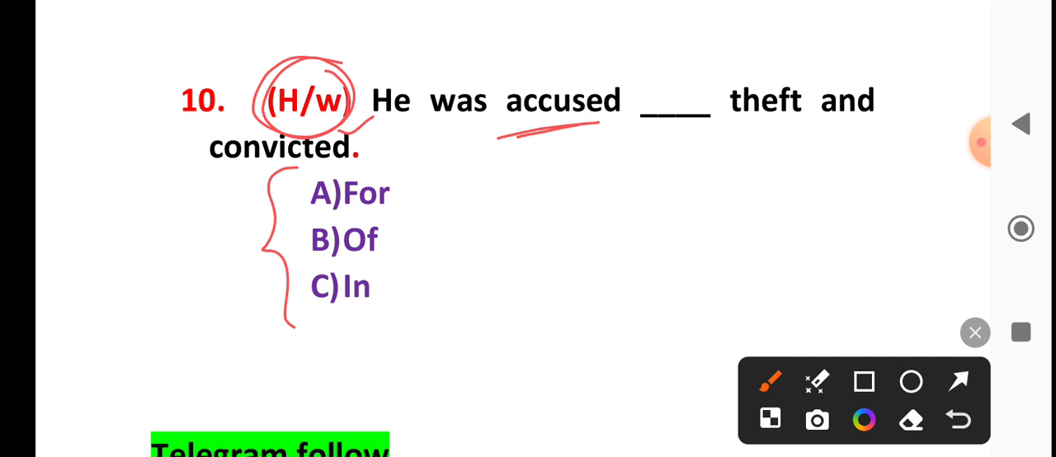
drag(503, 248, 635, 240)
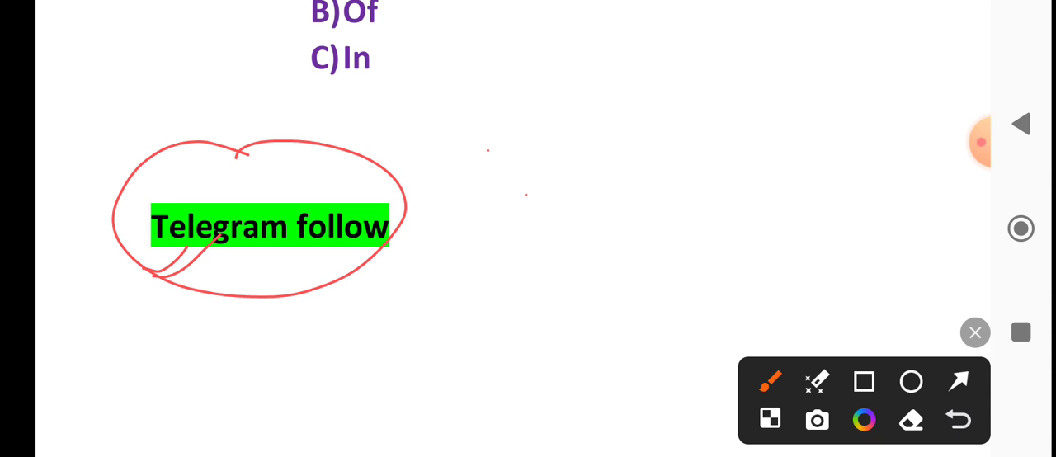
click(981, 141)
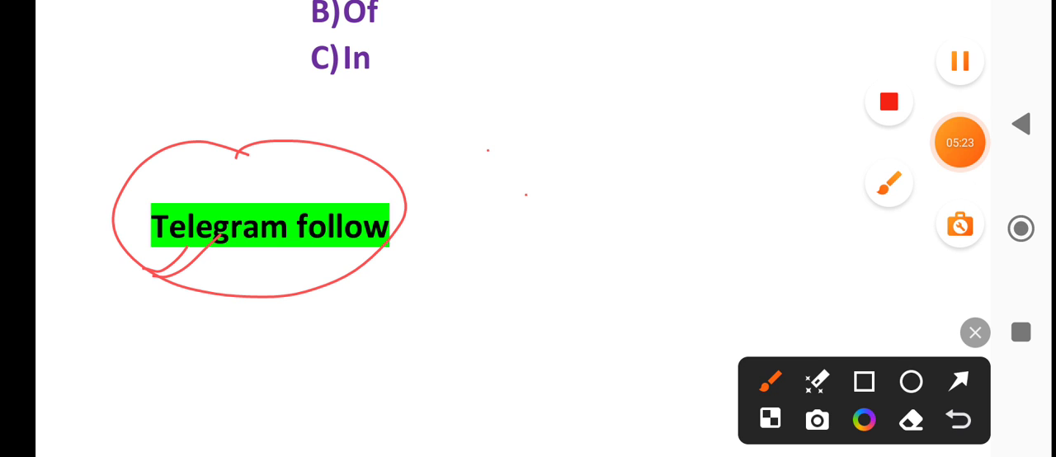